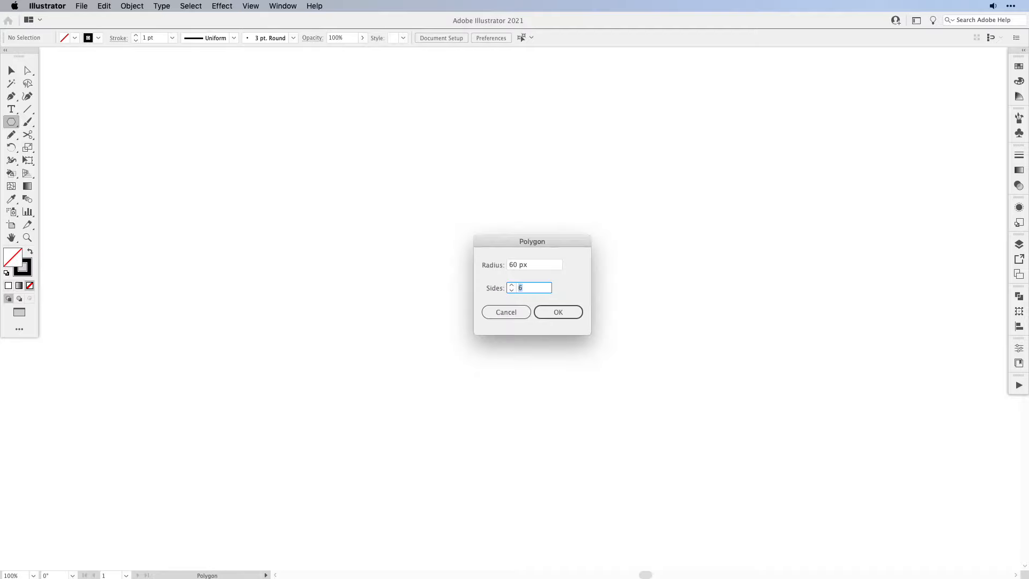
Preview the finished grid and box, then bring up the empty Isometric-Pattern-Grid.ai document.
left_click(558, 312)
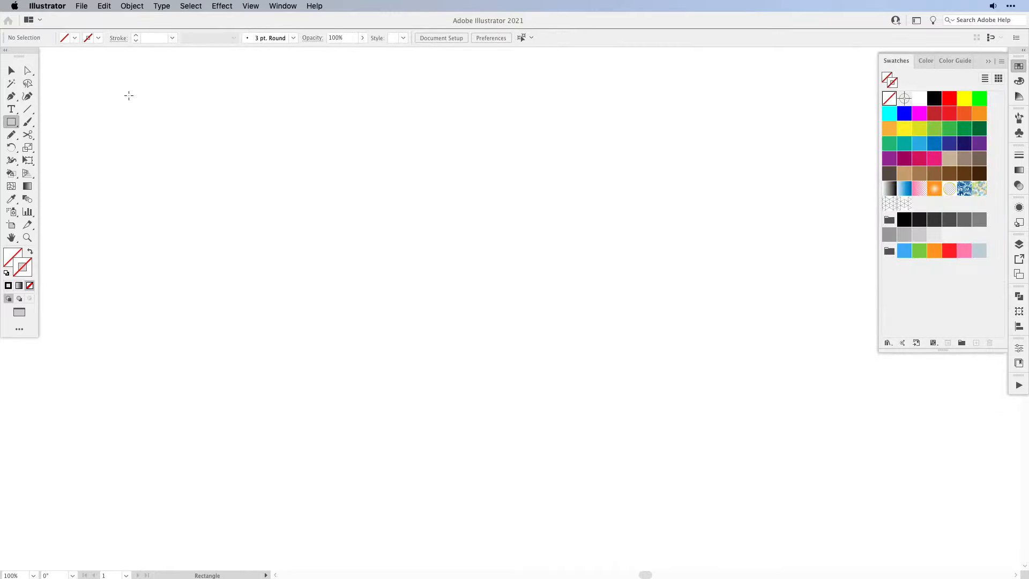
left_click_drag(99, 77, 849, 529)
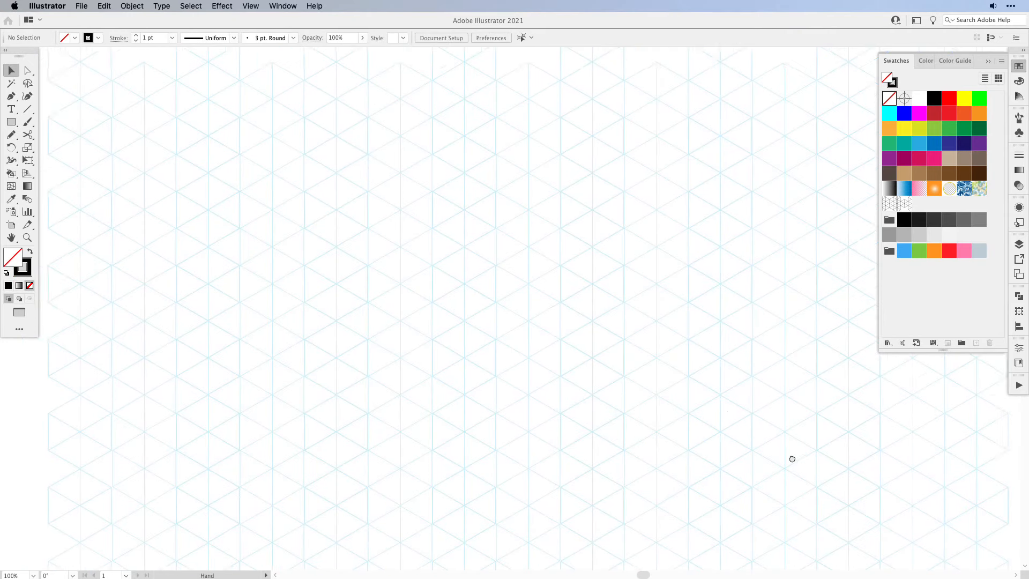
left_click(417, 211)
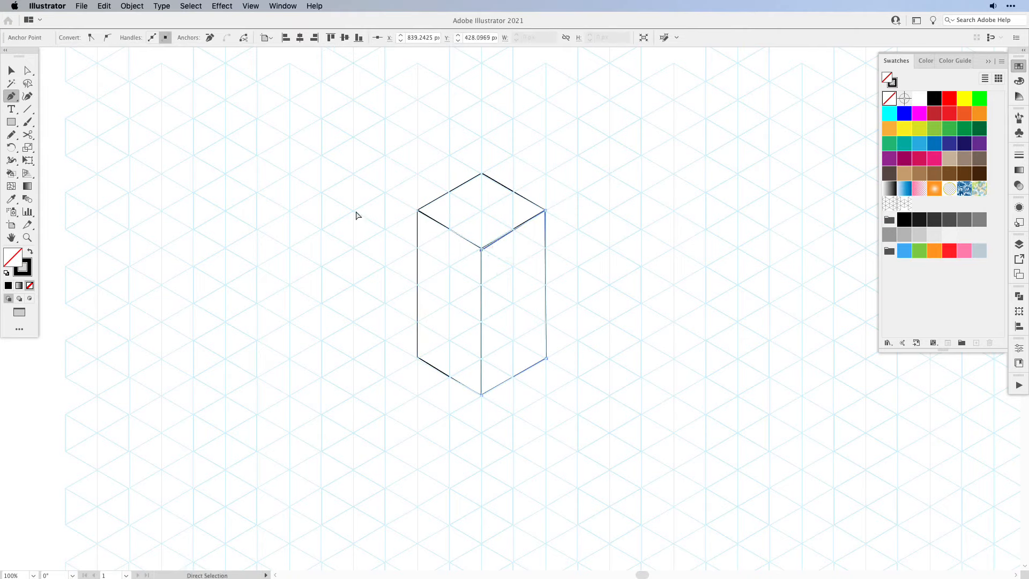
left_click(449, 295)
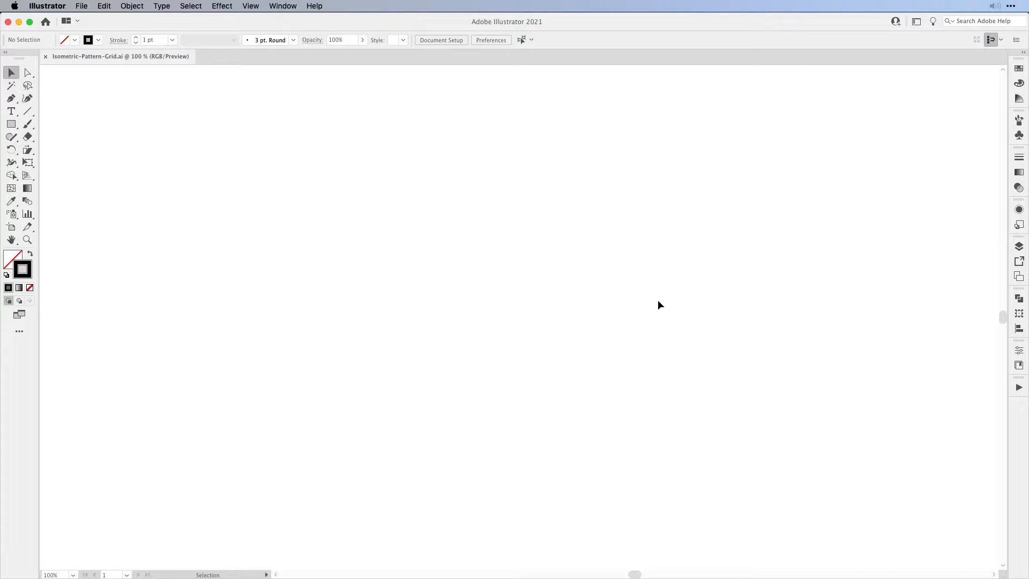
mouse_move(504, 329)
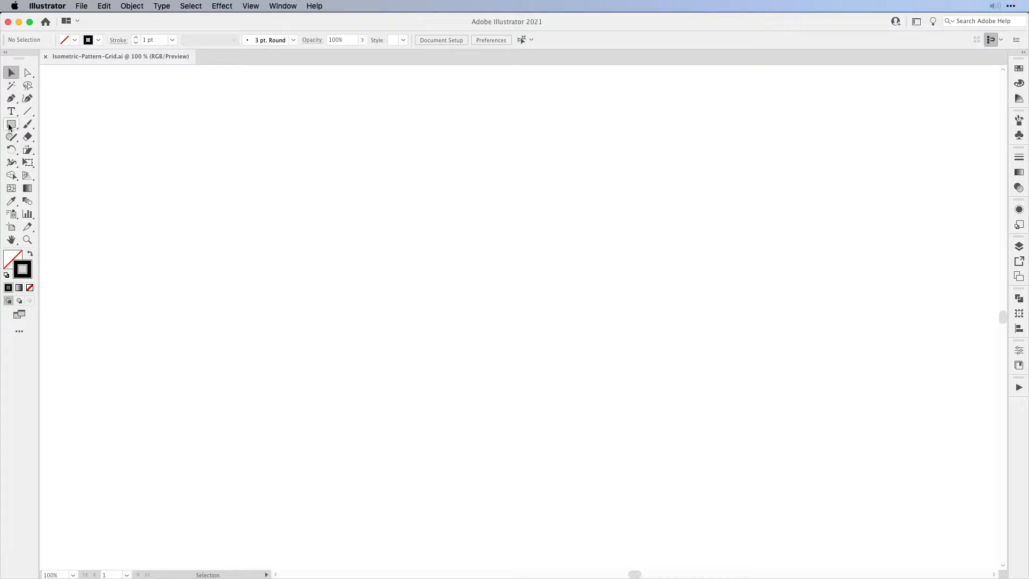
Draw a six-sided polygon with a 60 px radius using the Polygon Tool.
left_click(11, 125)
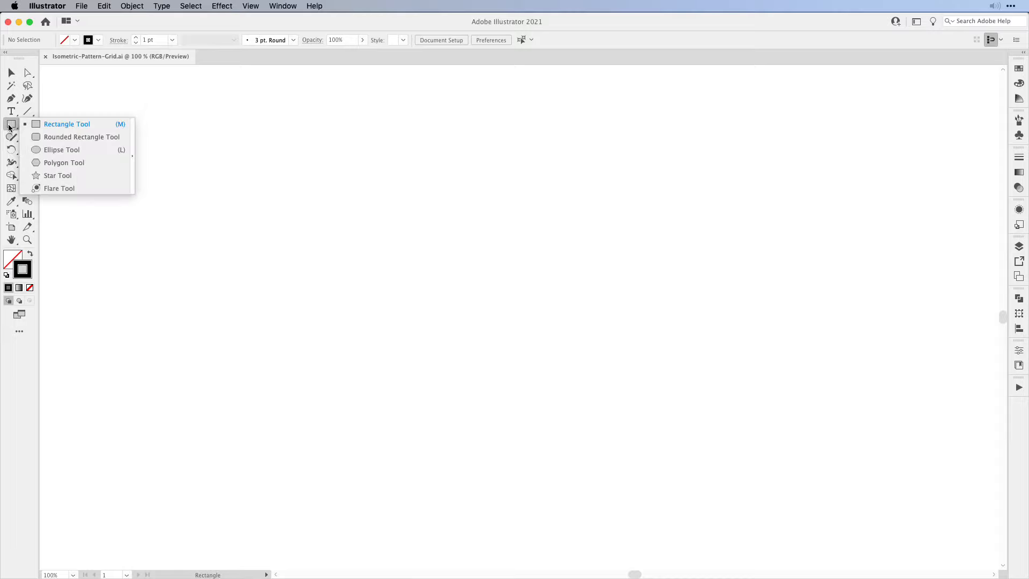
mouse_move(63, 162)
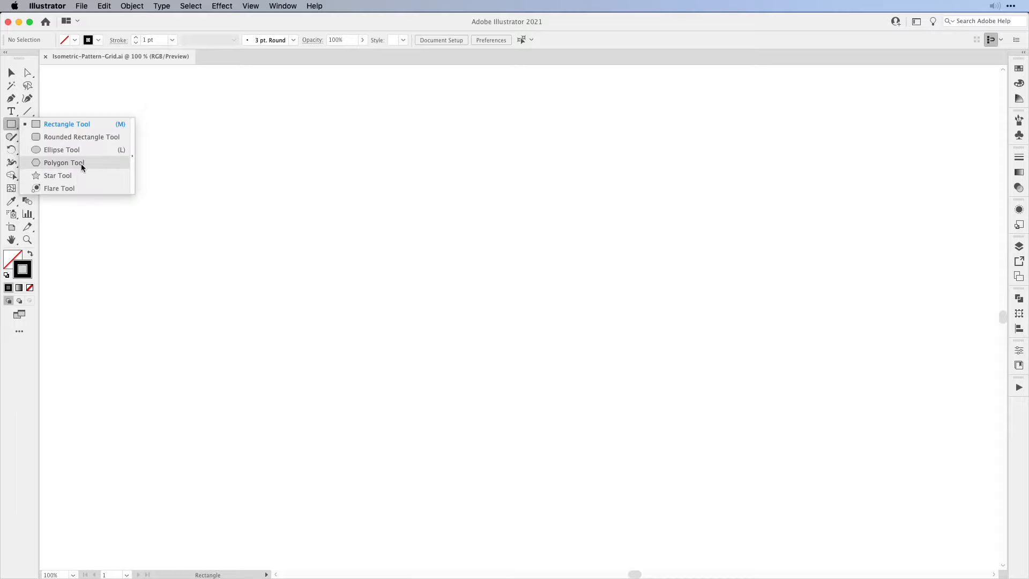
left_click(64, 161)
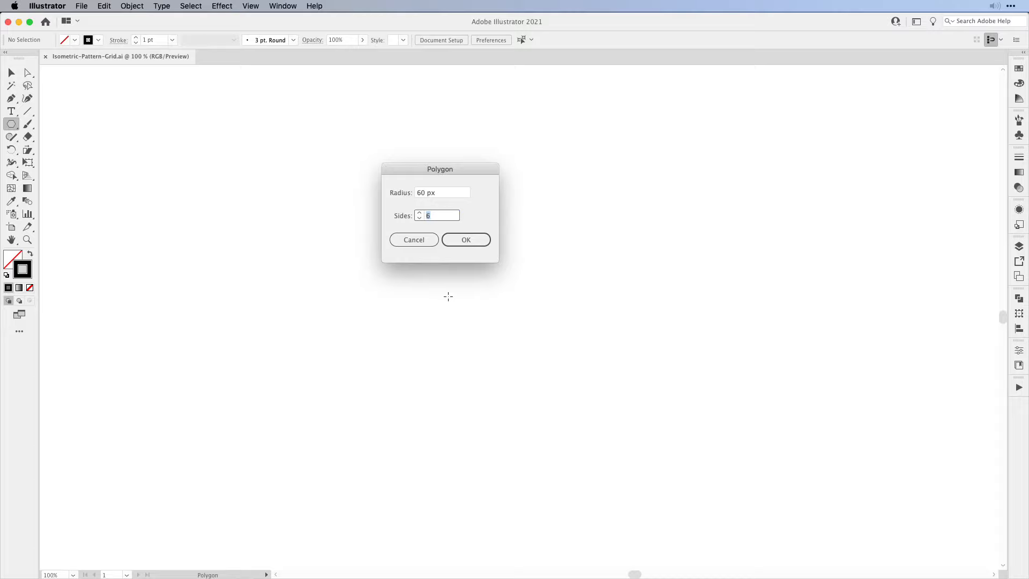
left_click_drag(440, 168, 463, 194)
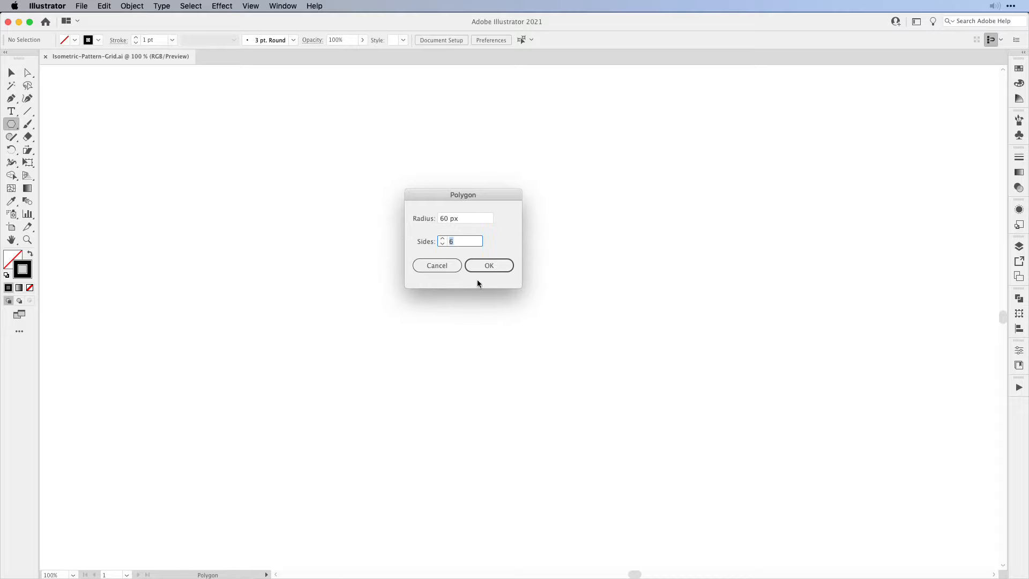
left_click(489, 265)
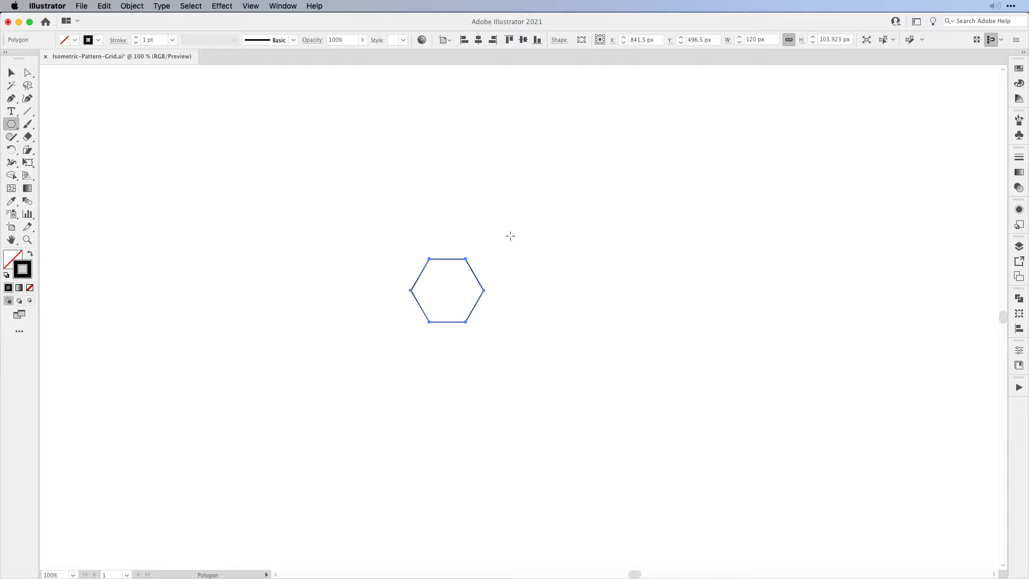
mouse_move(481, 383)
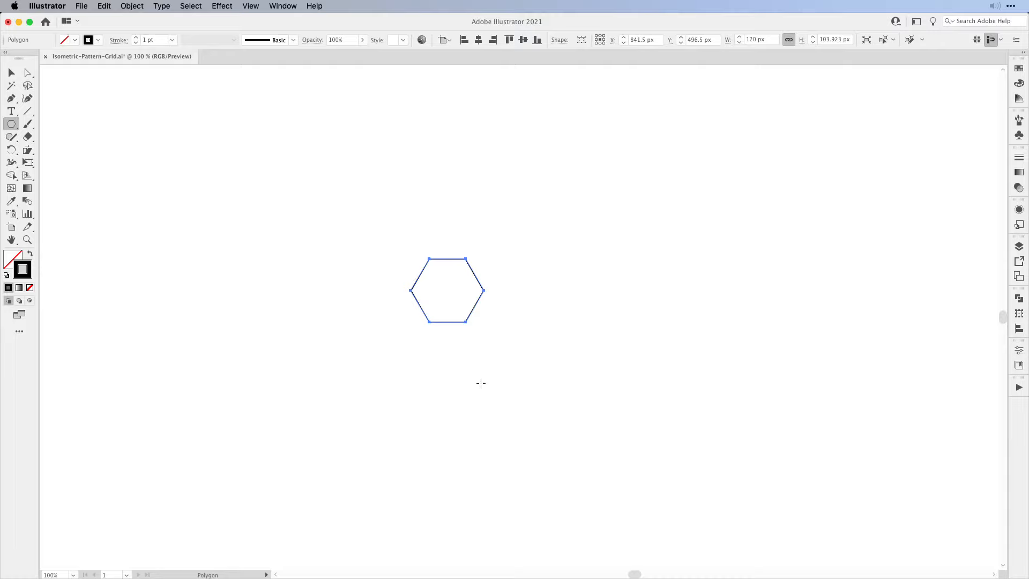
mouse_move(498, 366)
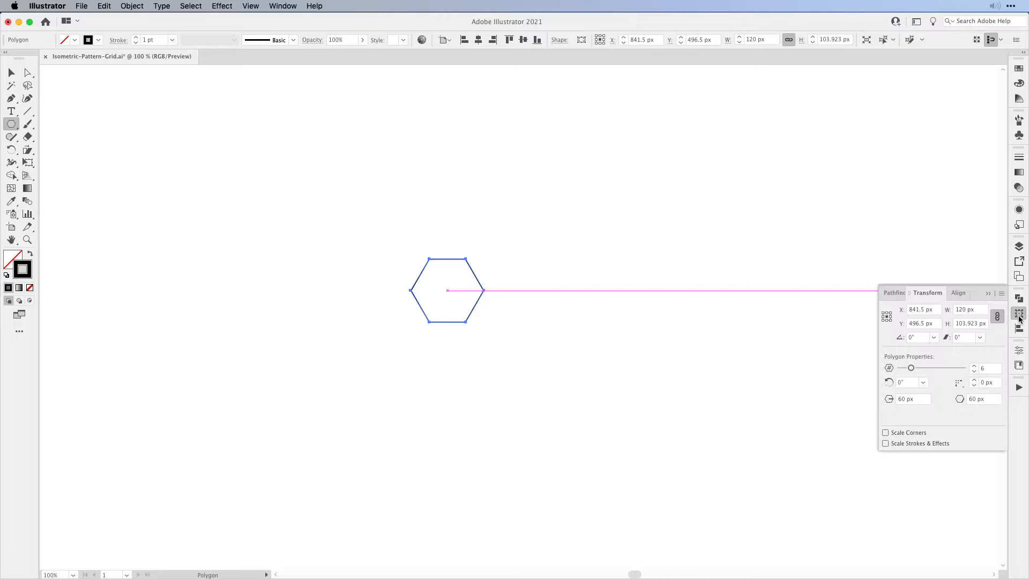
Rotate the hexagon 90° in the Transform panel so a point faces up.
left_click(923, 381)
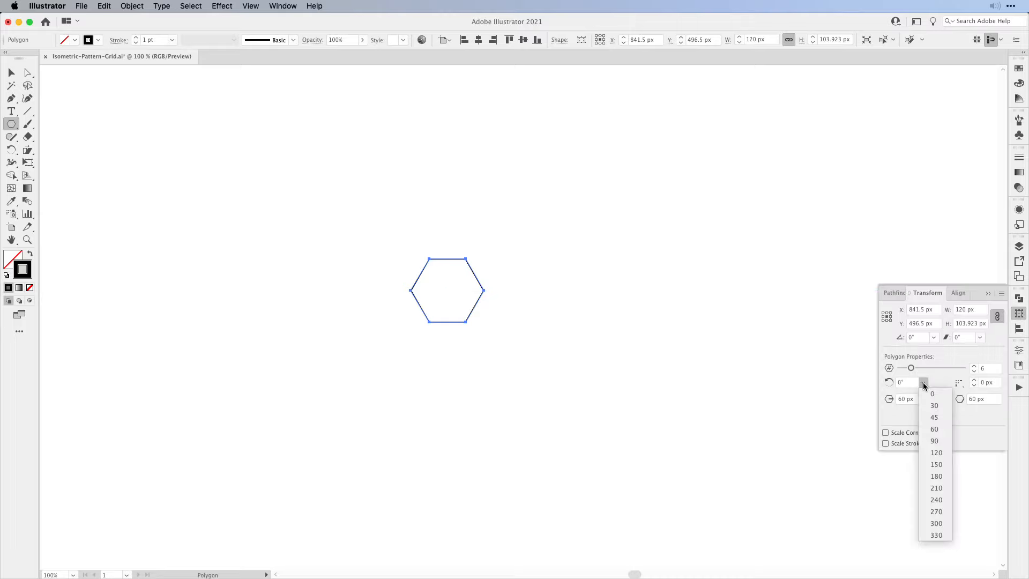
mouse_move(935, 441)
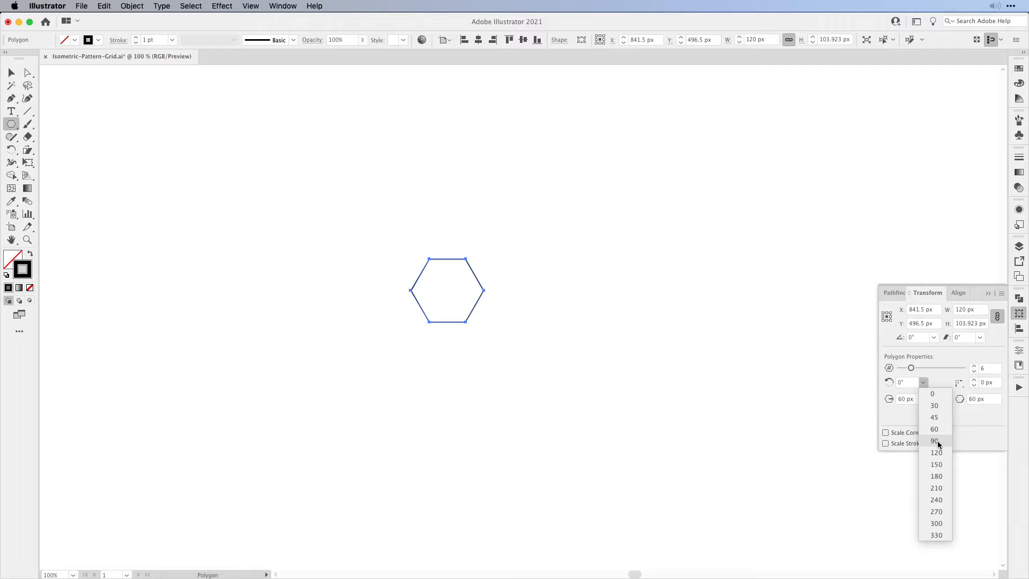
left_click(933, 441)
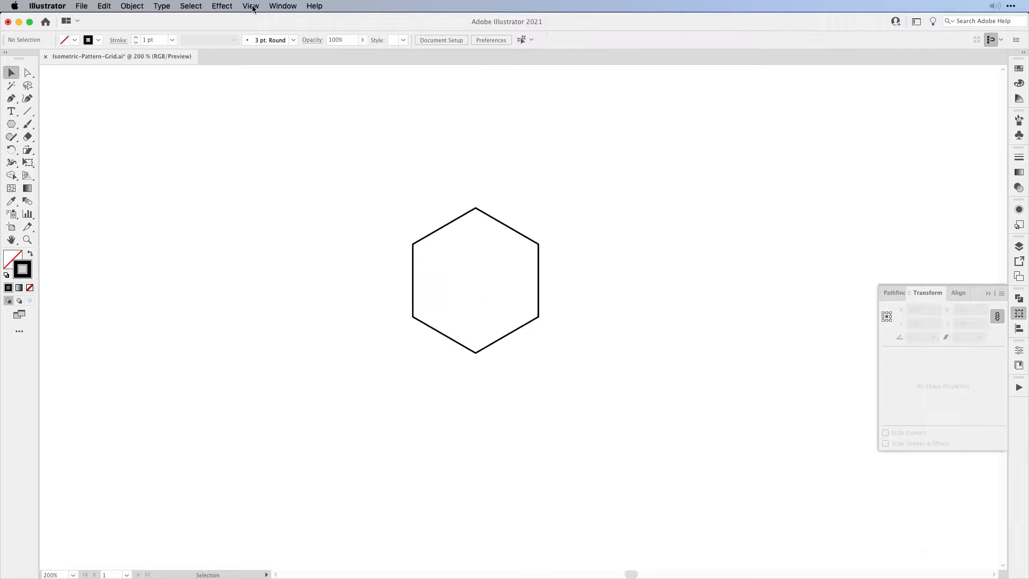
Turn off Snap to Pixel in the View menu.
left_click(250, 6)
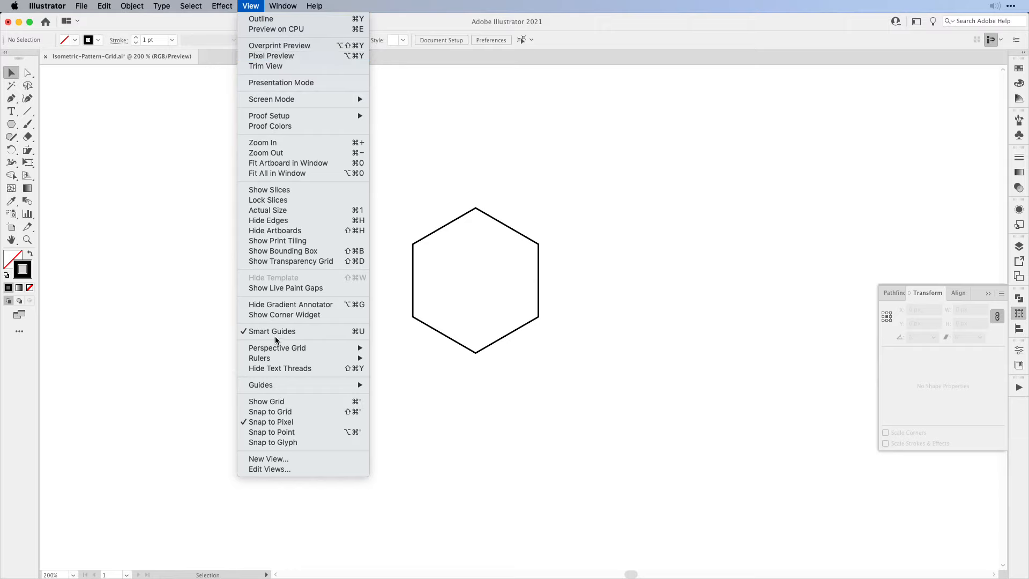
mouse_move(271, 421)
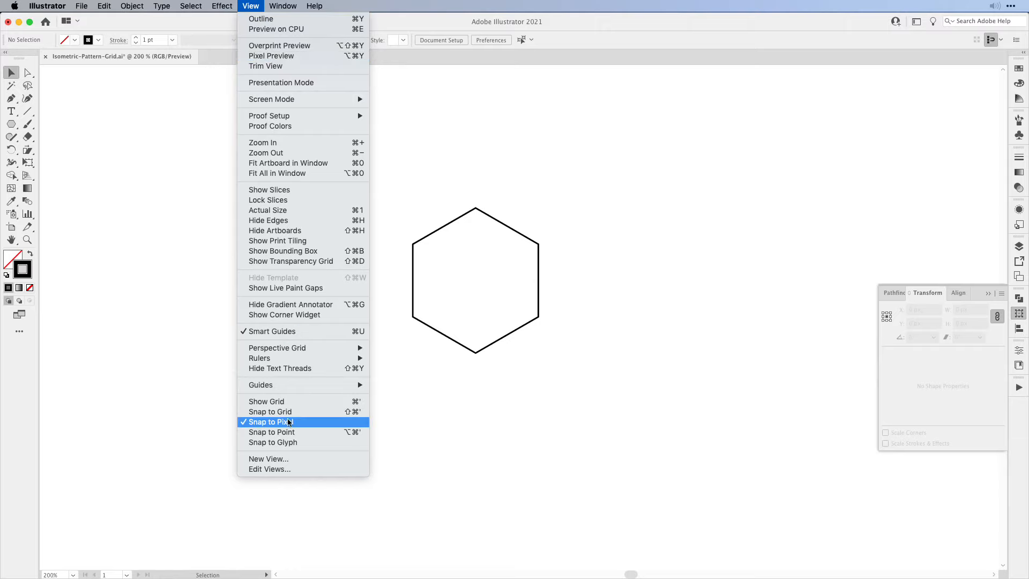
left_click(270, 421)
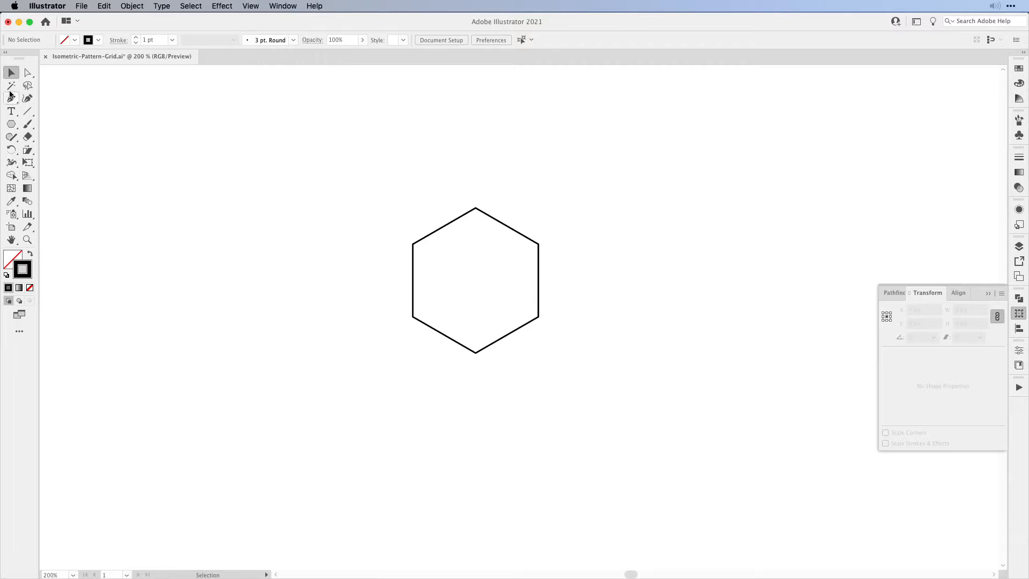
With the Pen Tool, draw lines joining opposite hexagon corners through the centre.
left_click(10, 97)
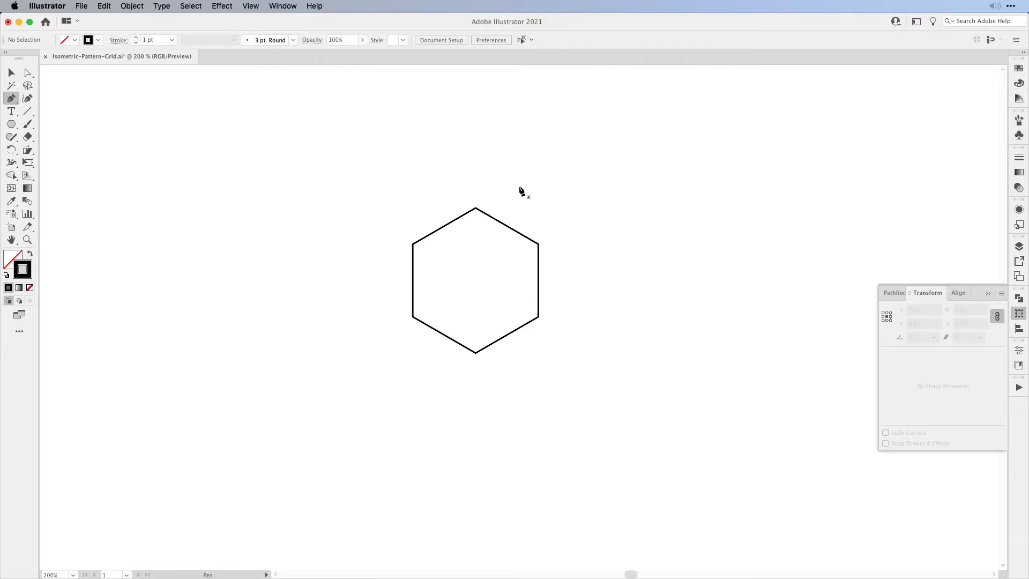
left_click(475, 209)
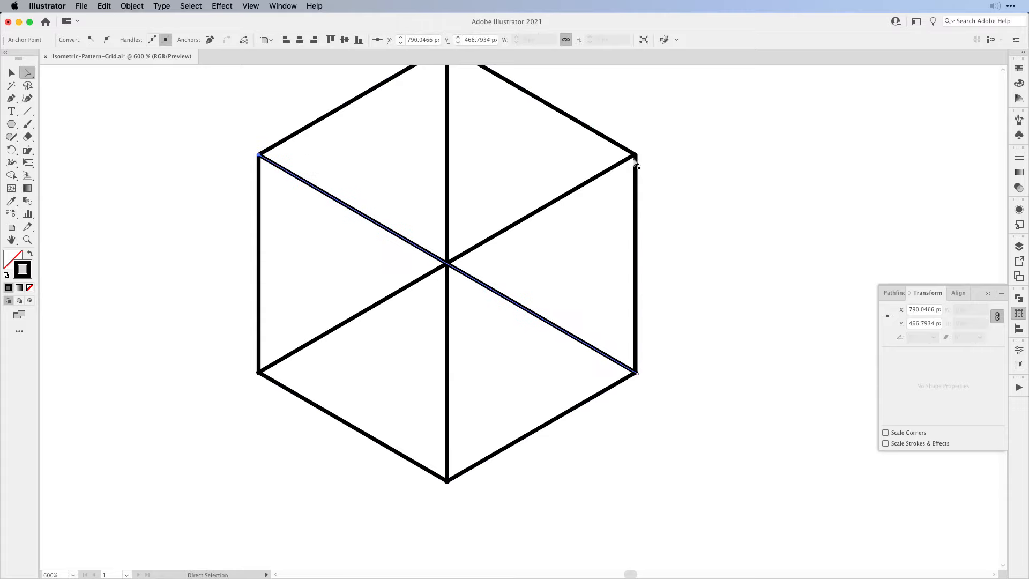
left_click_drag(634, 158, 636, 161)
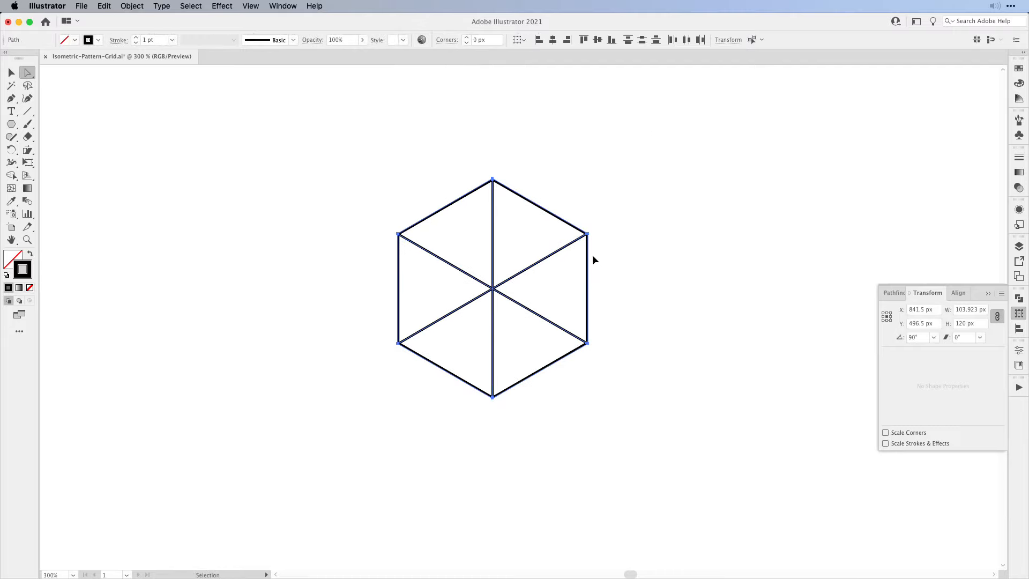
Select the whole hexagon and its crossing lines to group them as one cube unit.
left_click(653, 211)
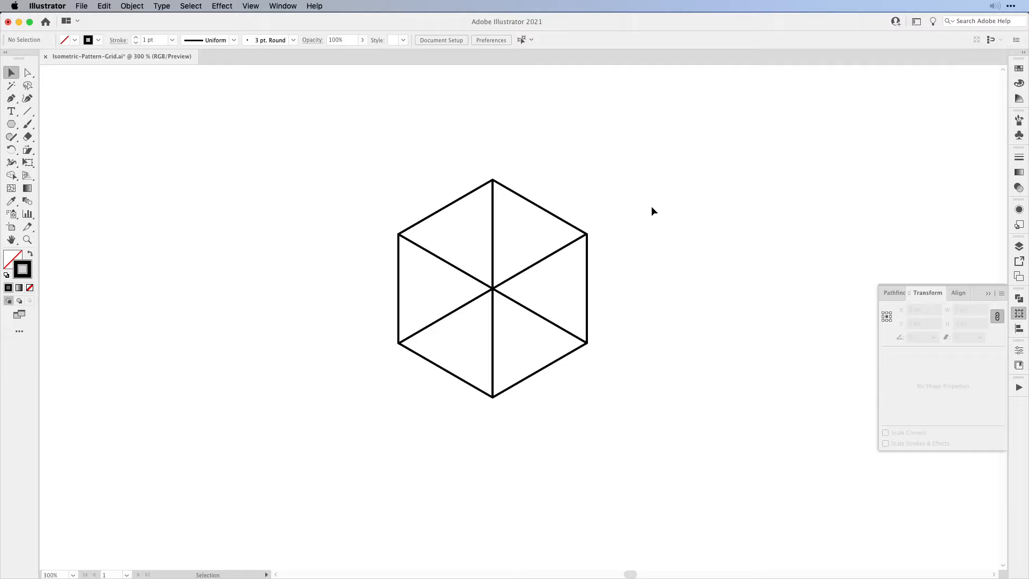
left_click(492, 288)
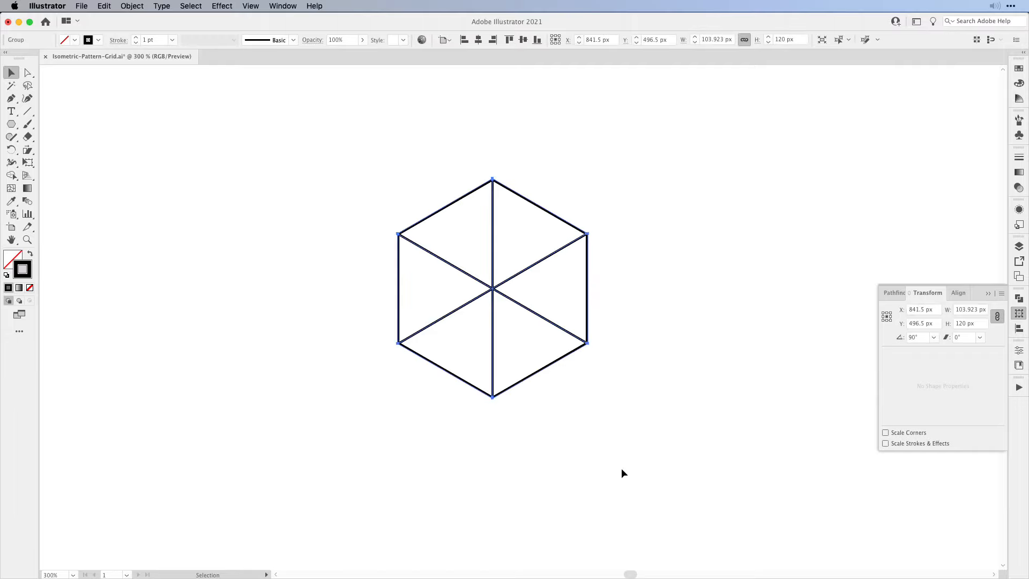
mouse_move(580, 402)
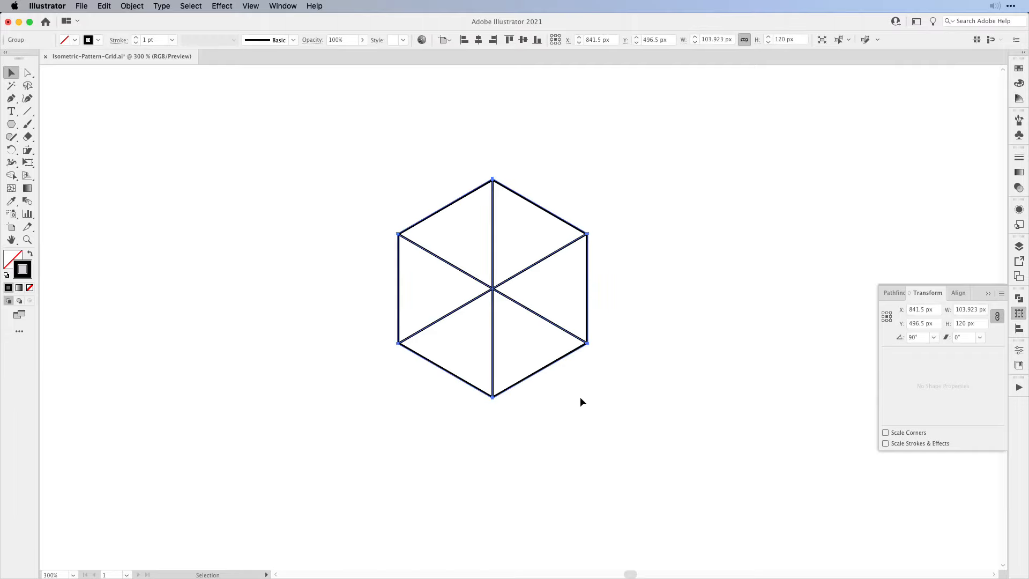
mouse_move(624, 387)
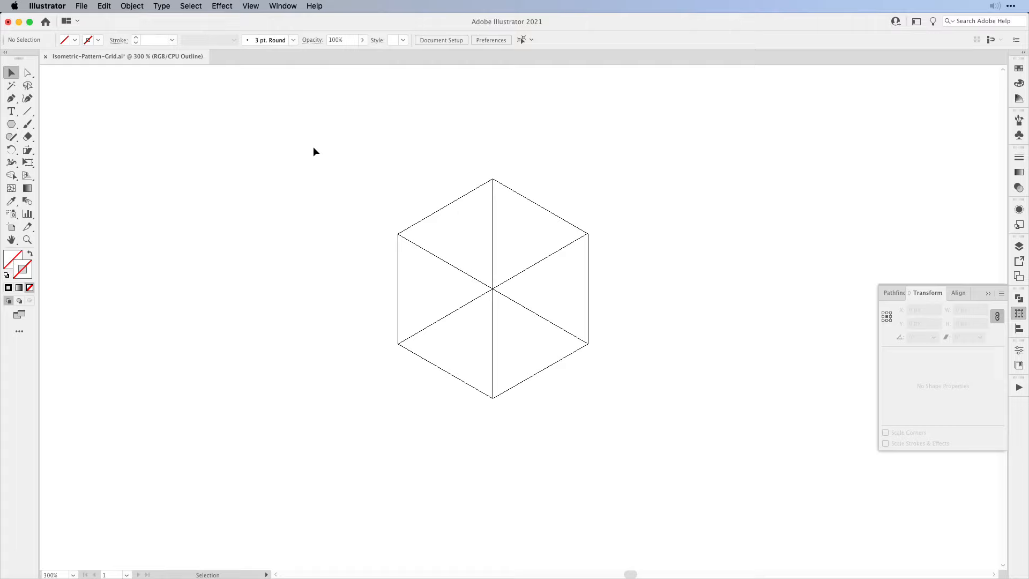
Drag each line endpoint onto its matching hexagon corner with the Direct Selection Tool.
left_click(492, 288)
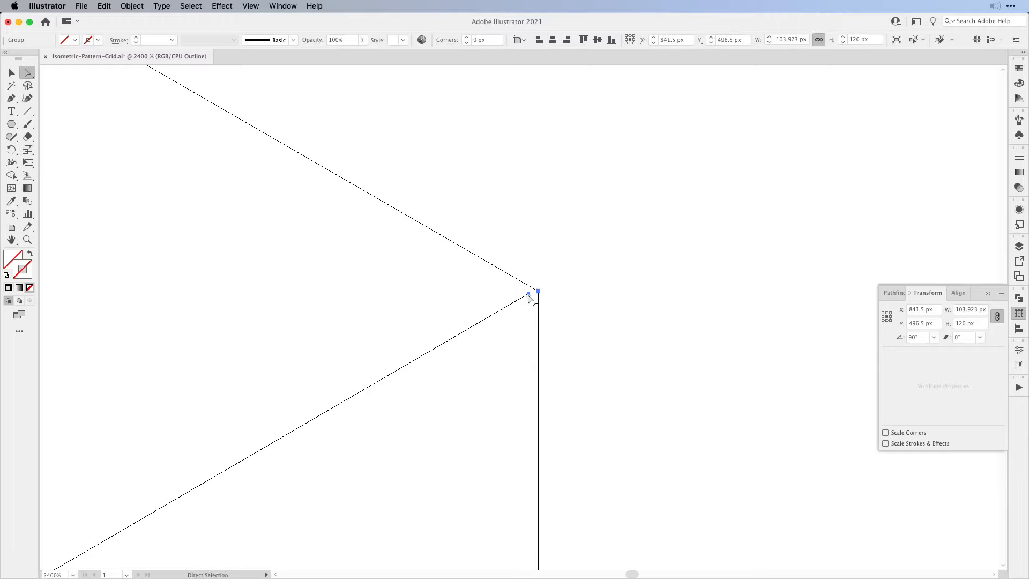
left_click_drag(530, 293, 538, 295)
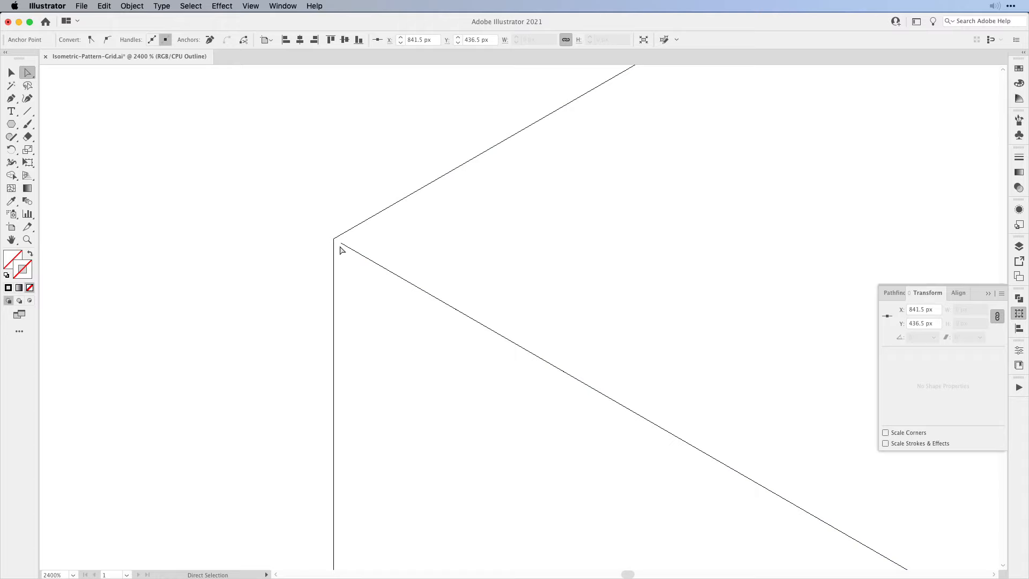
left_click_drag(344, 250, 482, 171)
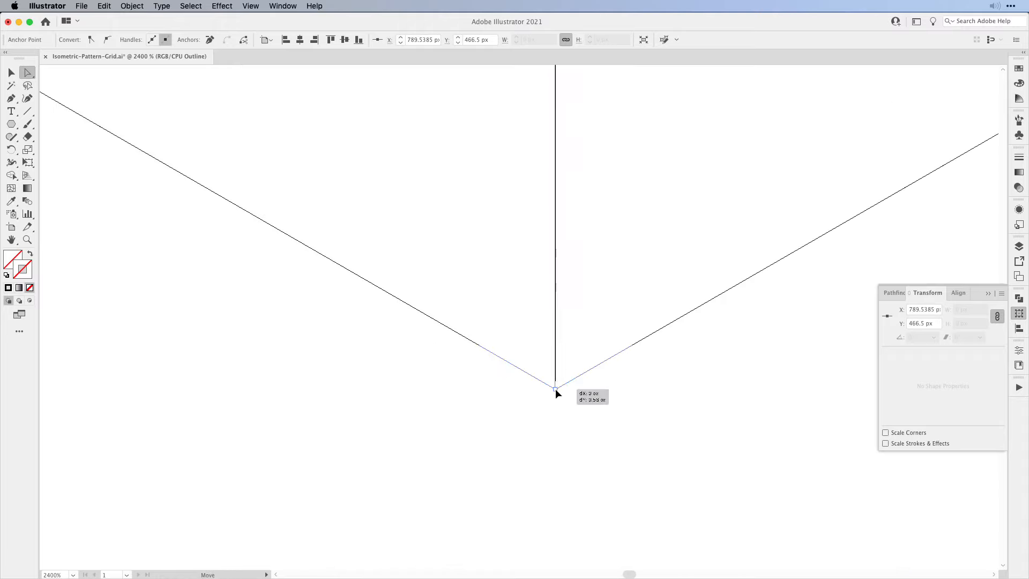
left_click_drag(558, 393, 565, 353)
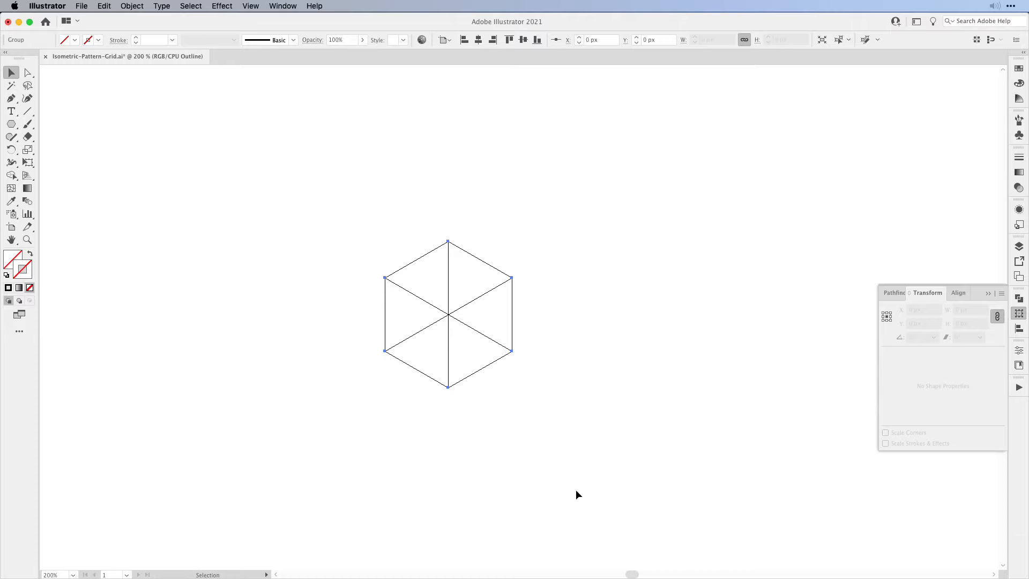
Make a new pattern from the hexagon group via Object > Pattern > Make.
left_click(131, 7)
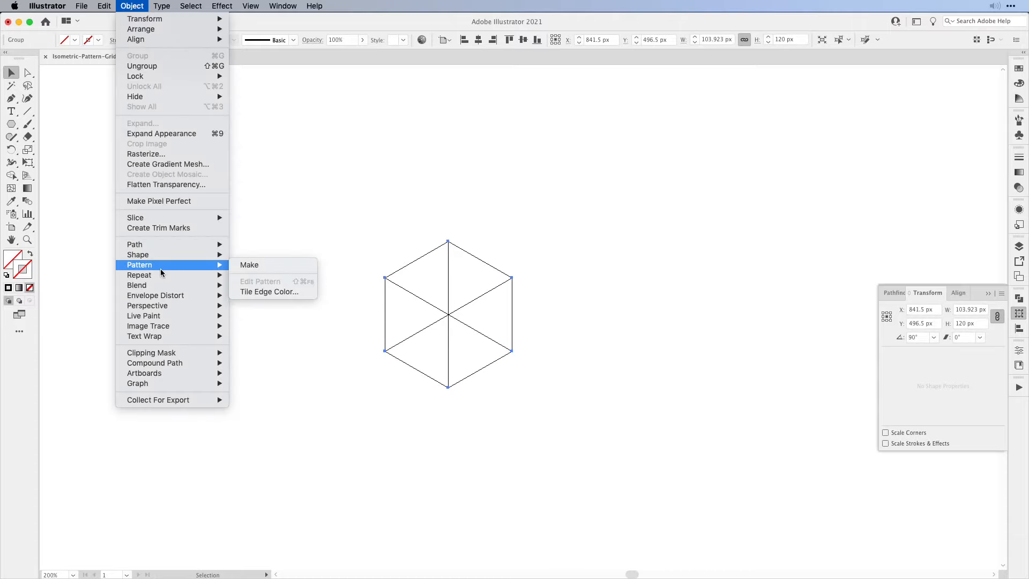
left_click(248, 265)
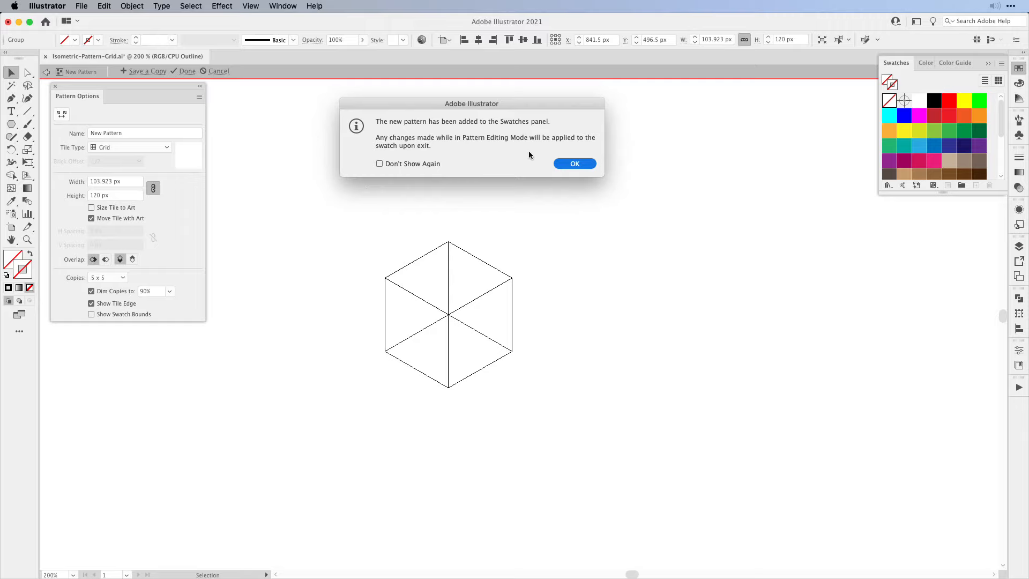
Name the pattern Isometric Grid Pattern, set Tile Type to Brick by Column, preview it and finish editing.
left_click(575, 162)
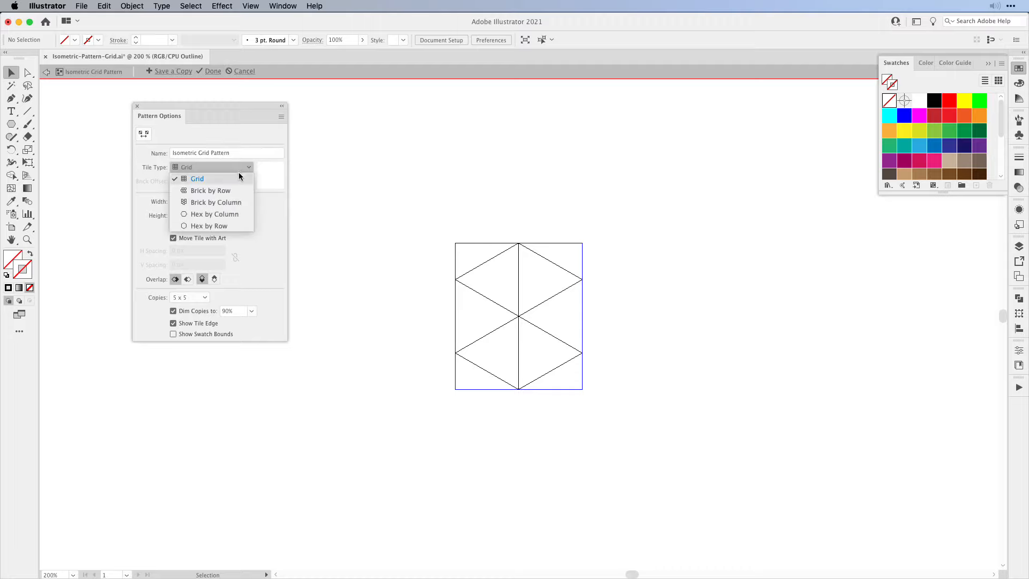
left_click(216, 202)
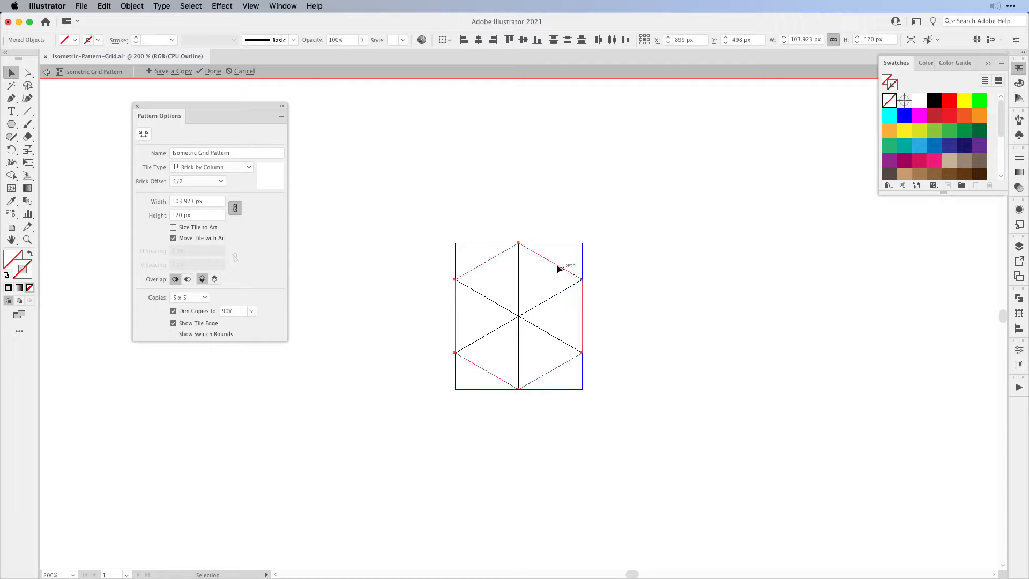
left_click(250, 6)
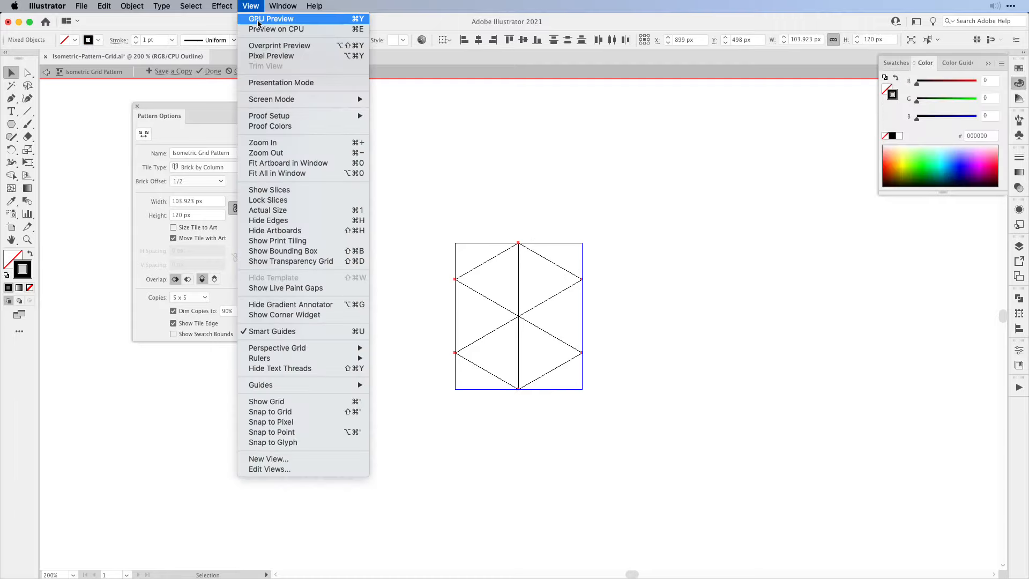
left_click(250, 7)
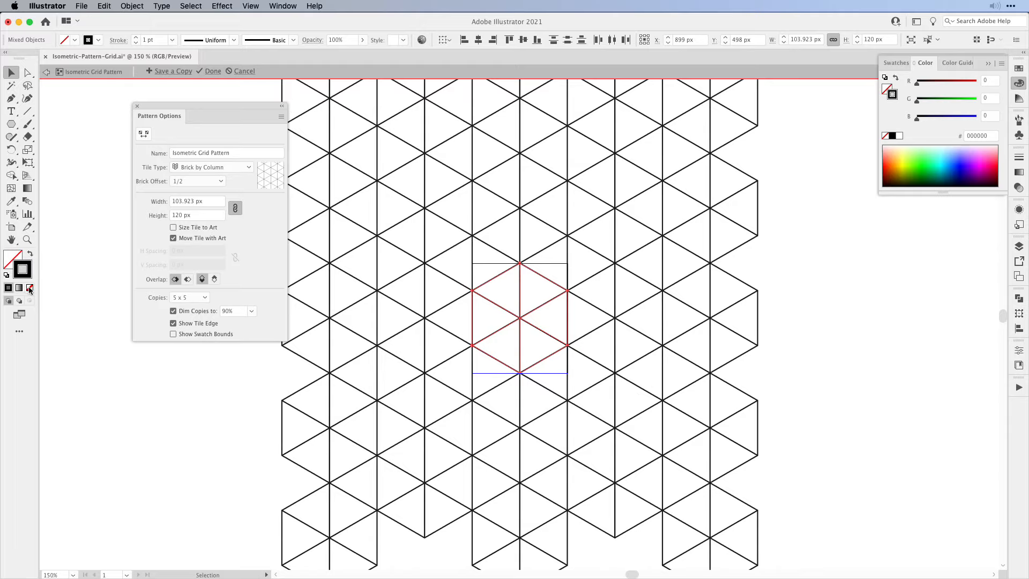
mouse_move(30, 288)
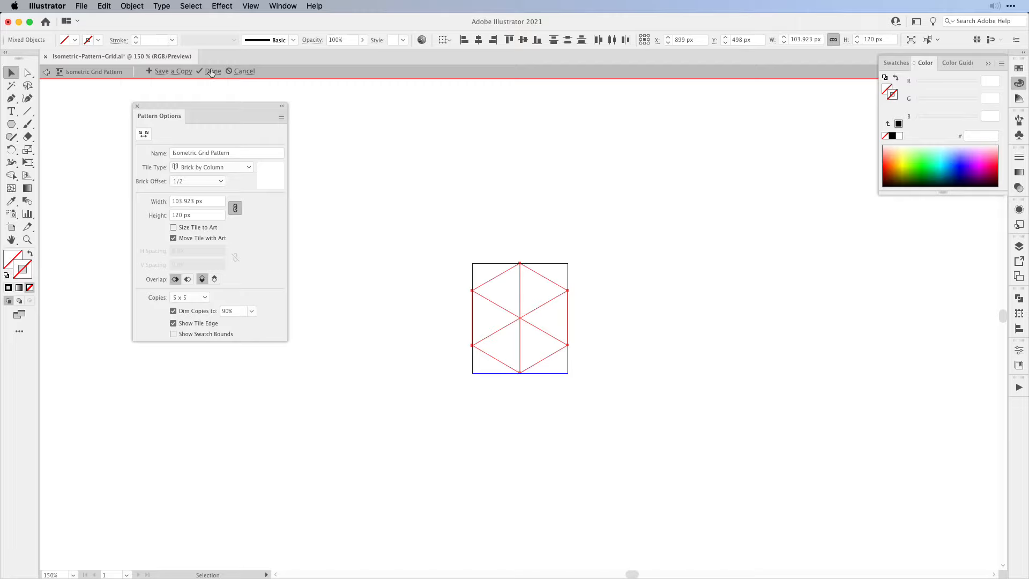
left_click(250, 7)
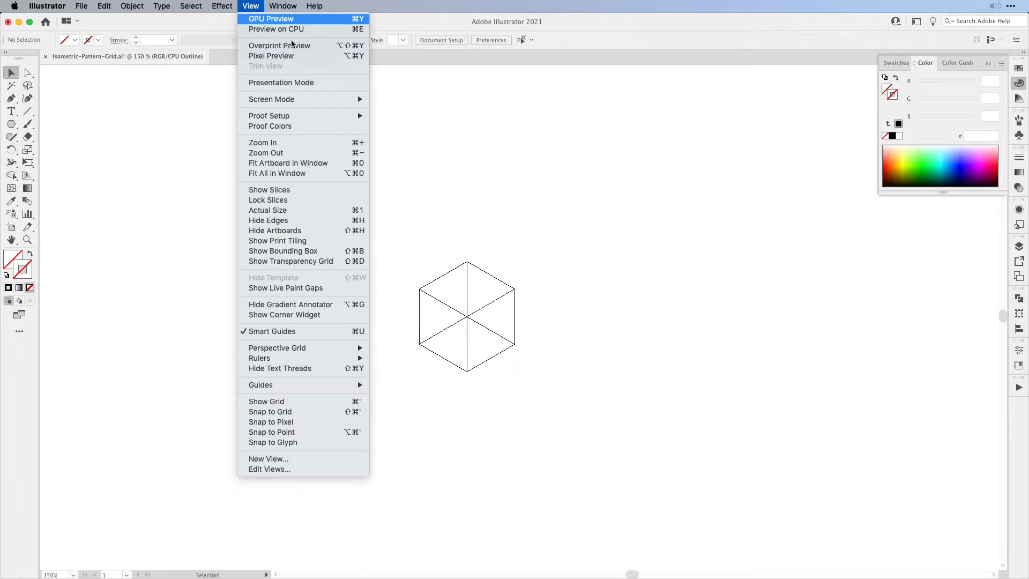
Switch to GPU Preview and draw a large rectangle beside the hexagon with the Rectangle tool.
left_click(270, 18)
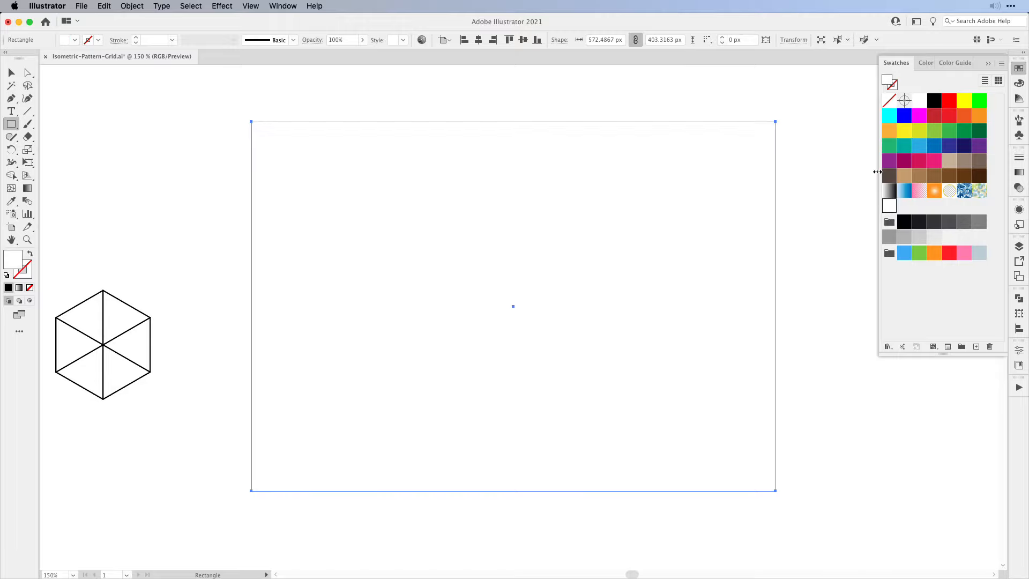
left_click(250, 6)
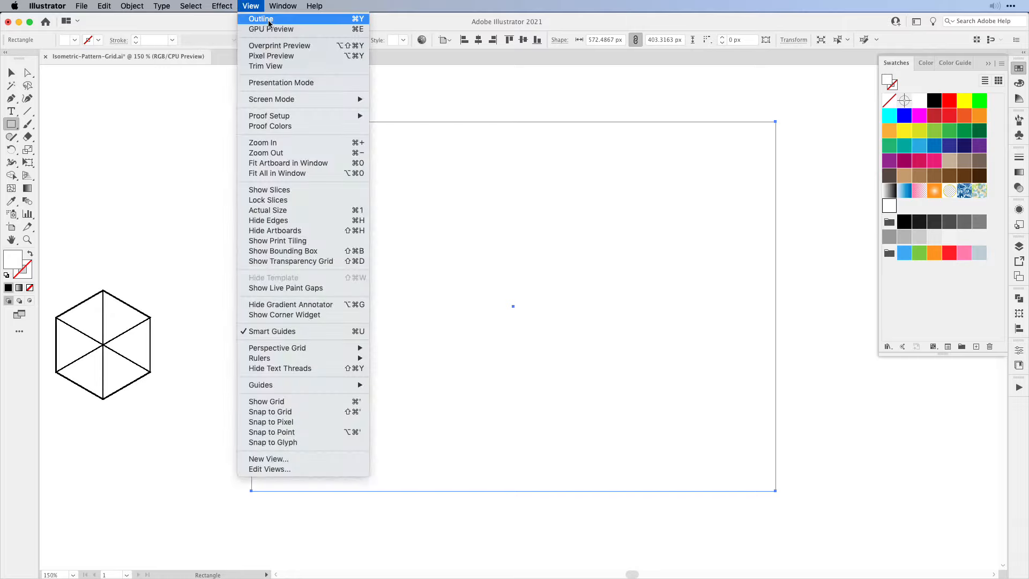
left_click(270, 29)
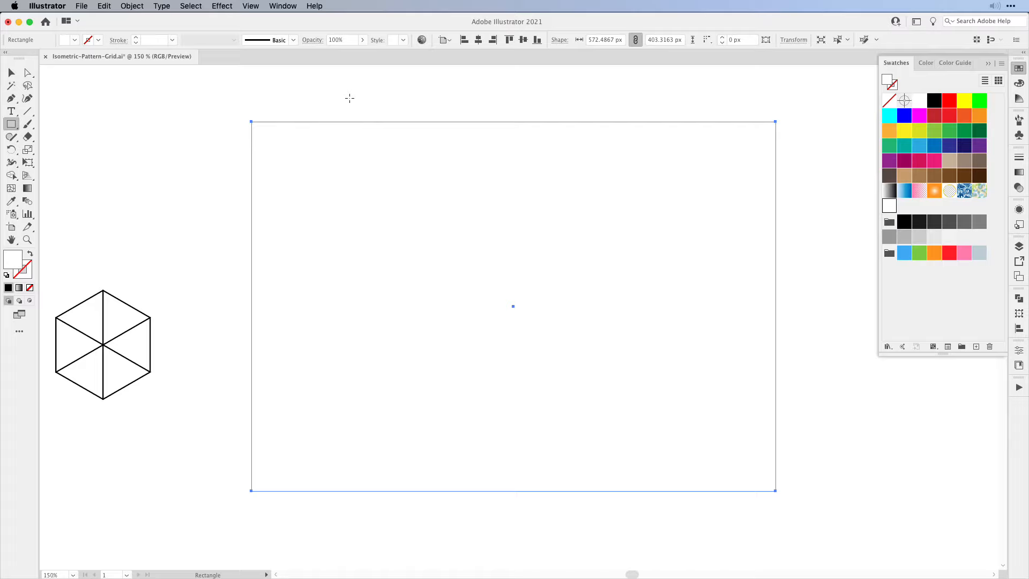
left_click(11, 71)
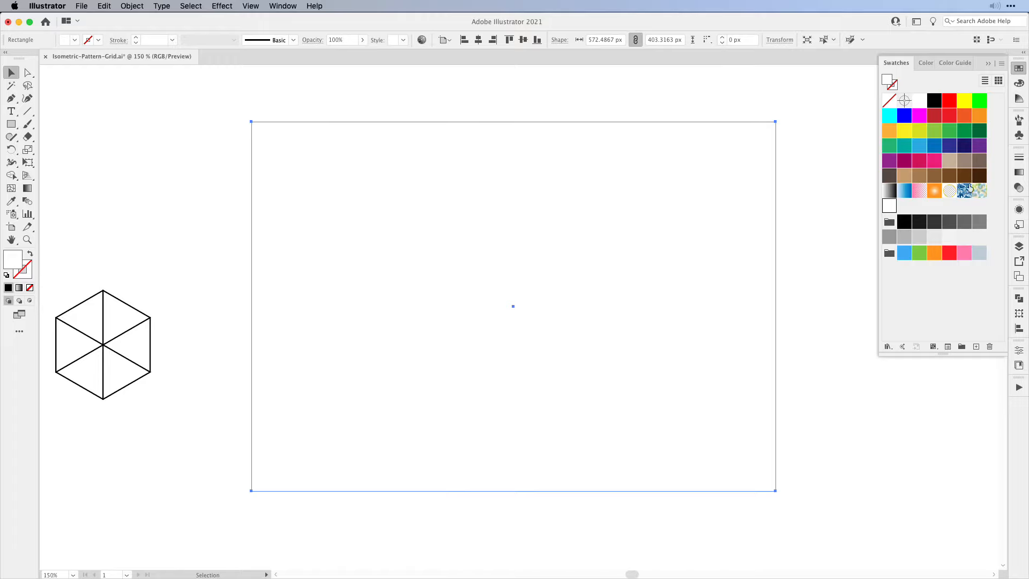
mouse_move(889, 205)
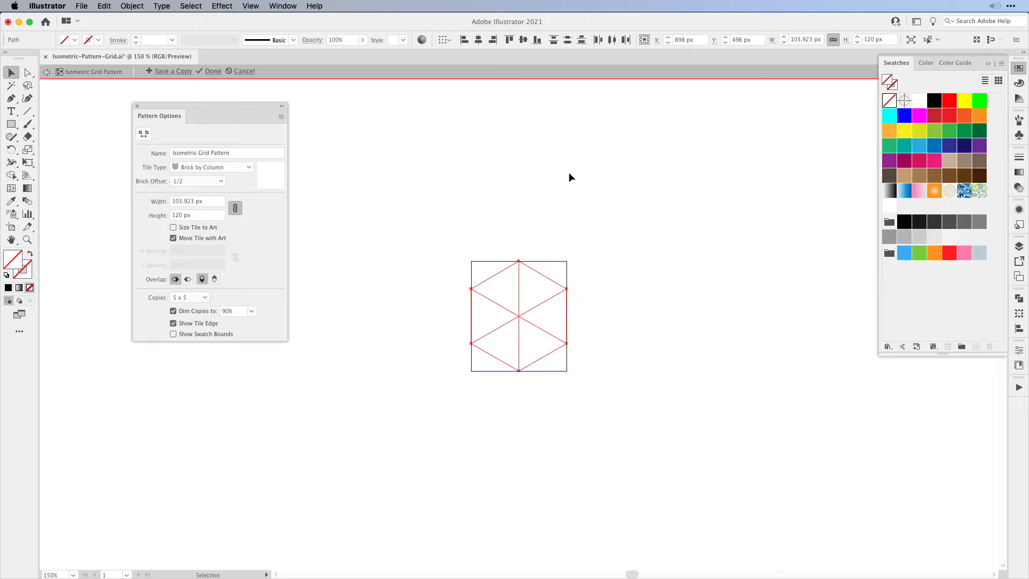
Finish the pattern edit so the rectangle fills with the isometric grid, then hide the Color panel.
left_click(925, 63)
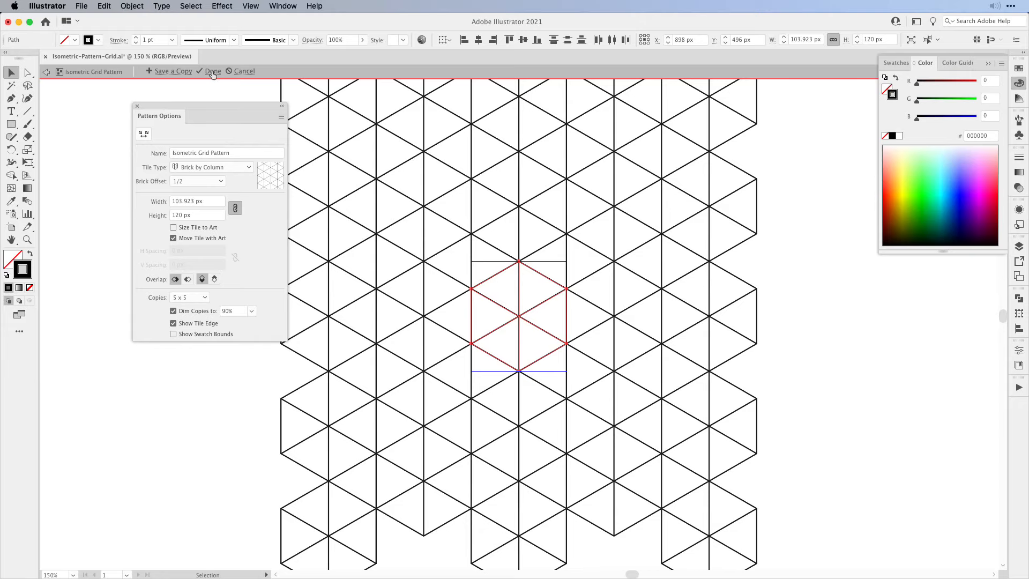
left_click(212, 71)
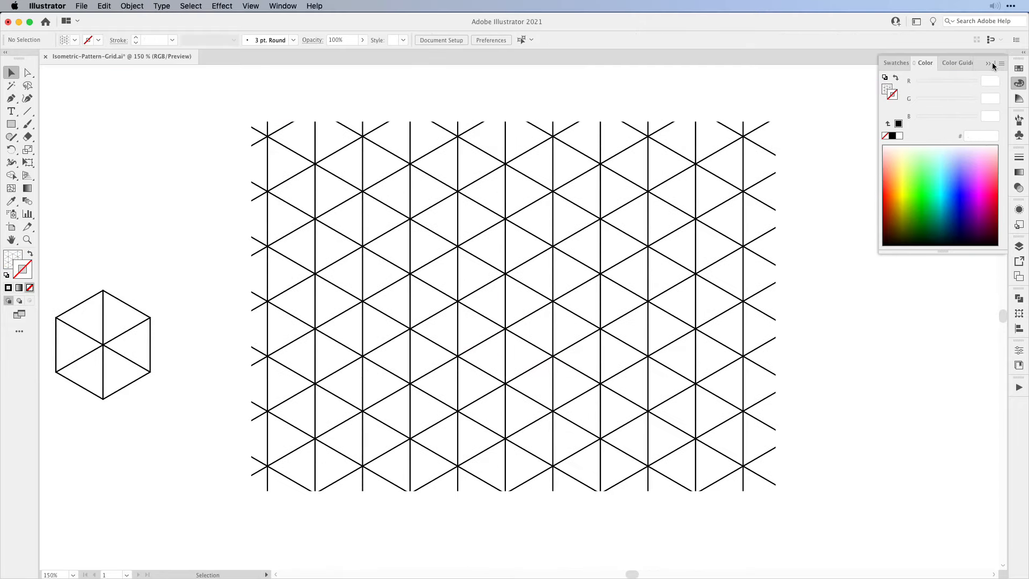
left_click(514, 306)
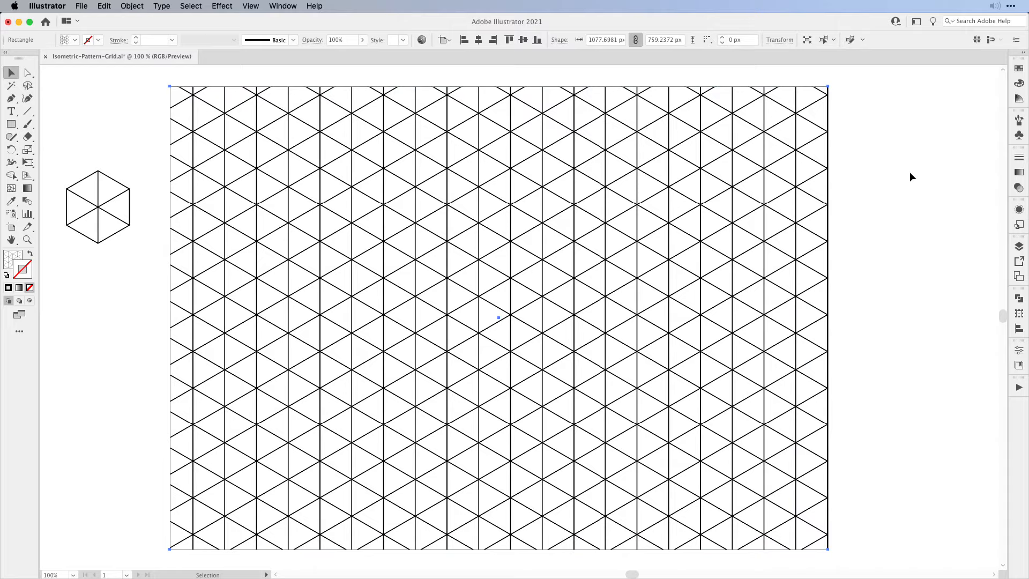
mouse_move(949, 337)
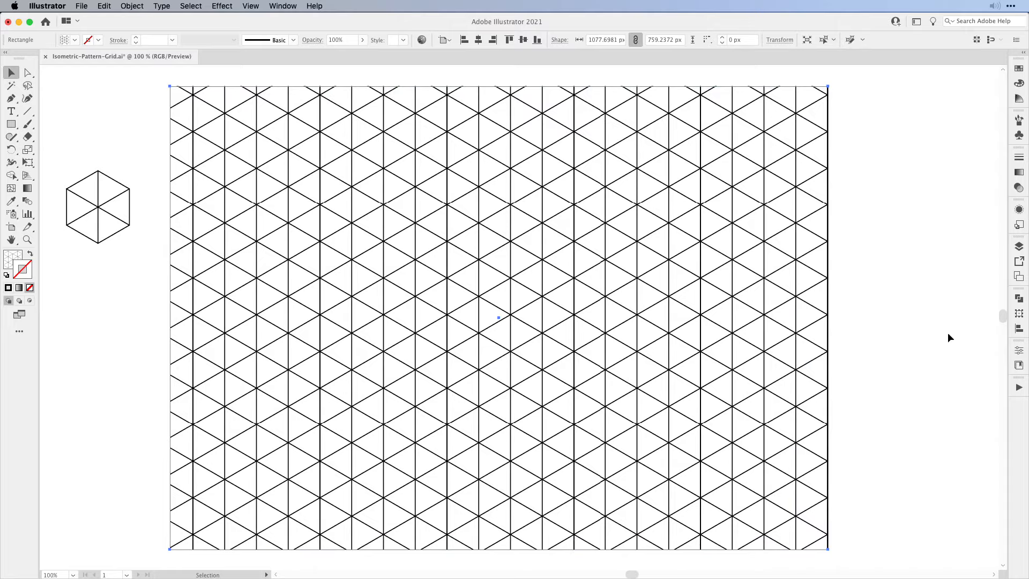
Bring up the Object commands over the enlarged pattern-filled rectangle.
left_click(132, 7)
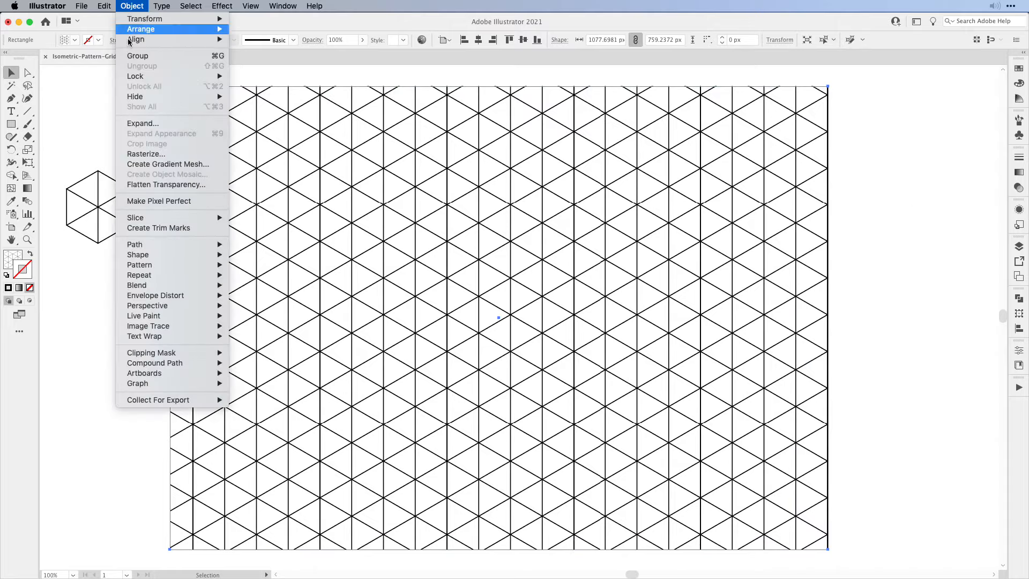
Expand the rectangle's isometric pattern fill into a group of editable grid line paths.
left_click(143, 123)
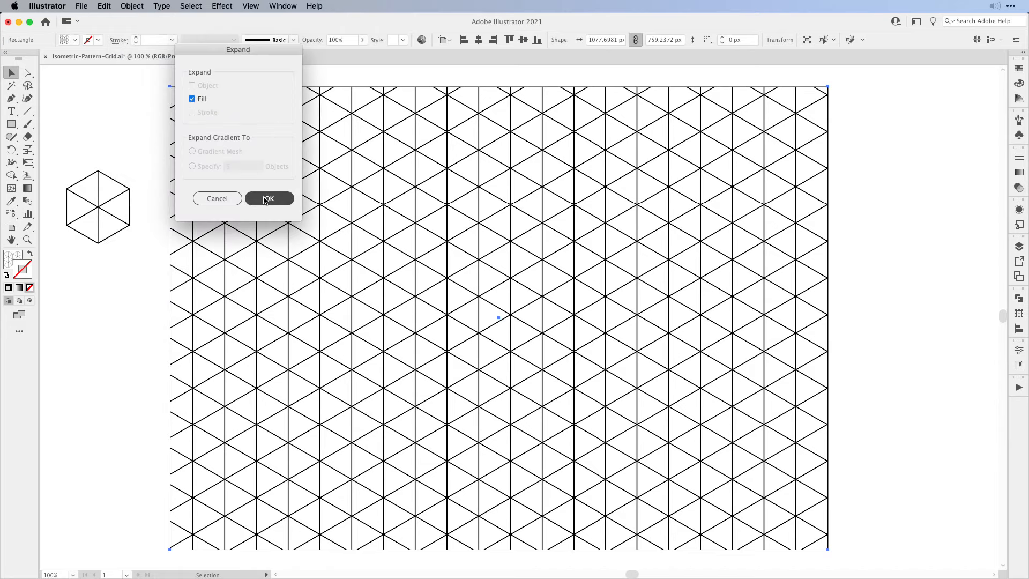
left_click(268, 198)
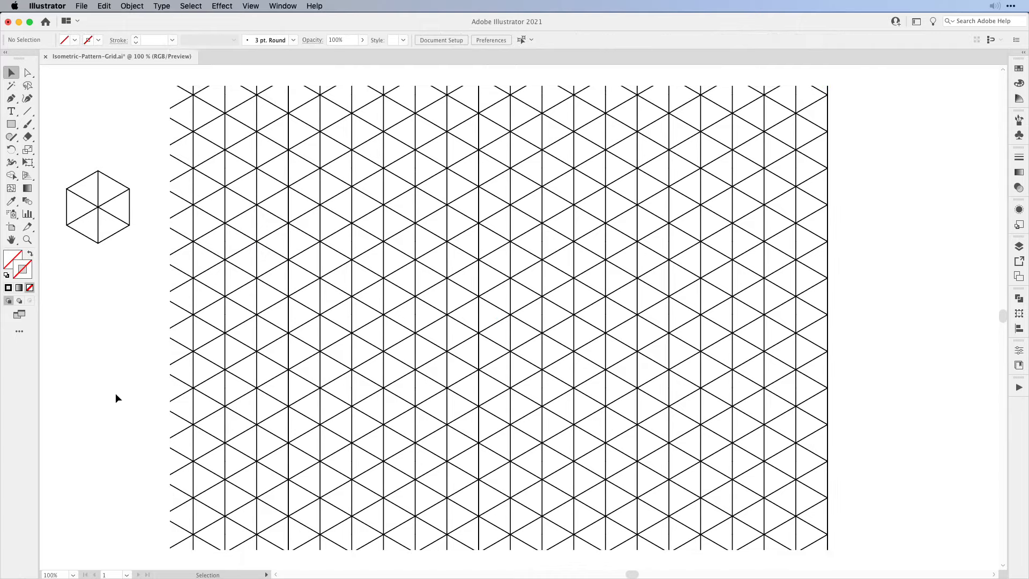
mouse_move(174, 18)
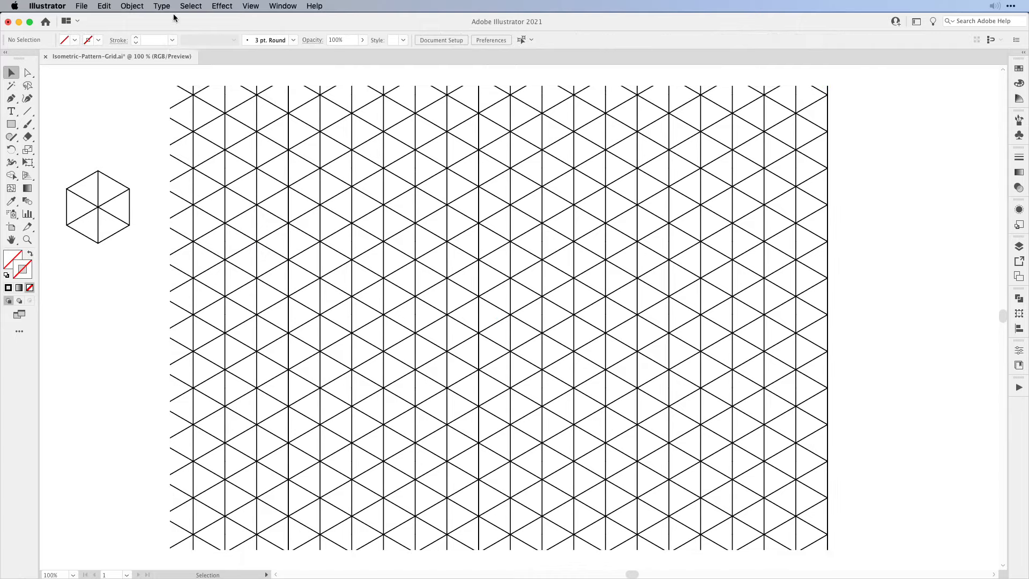
left_click(191, 6)
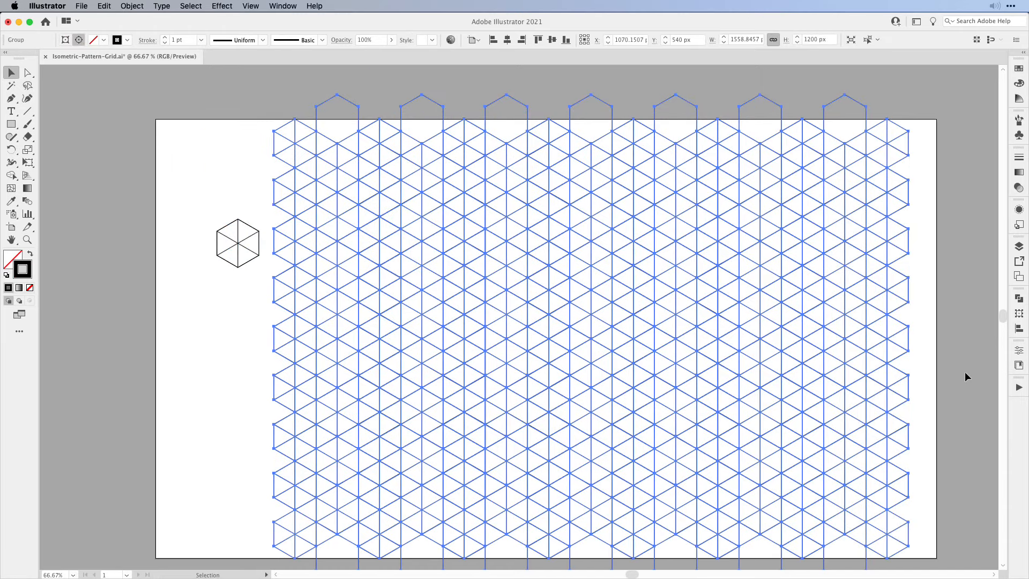
mouse_move(925, 139)
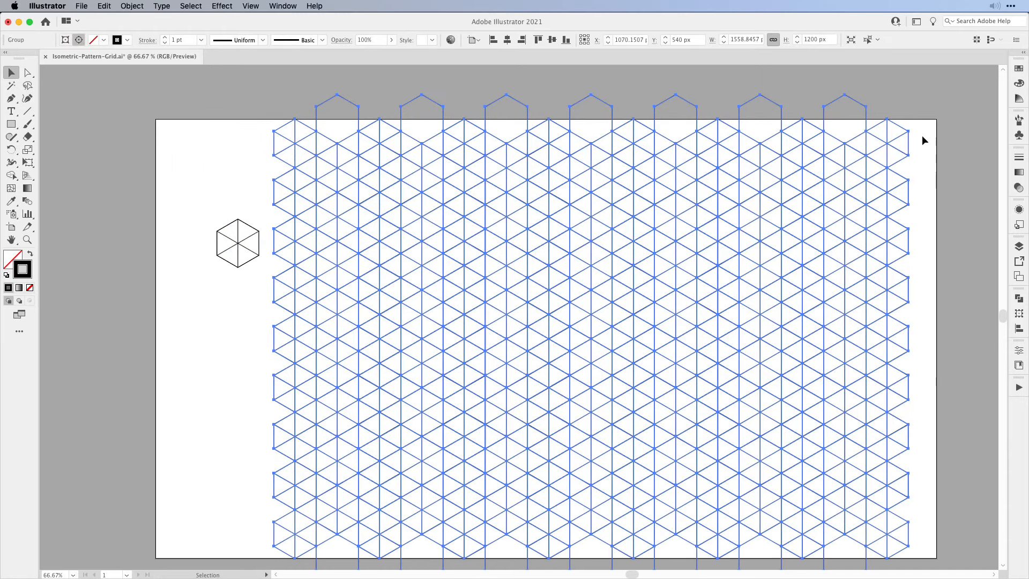
Make the selected grid group into guides via View > Guides > Make Guides.
left_click(249, 7)
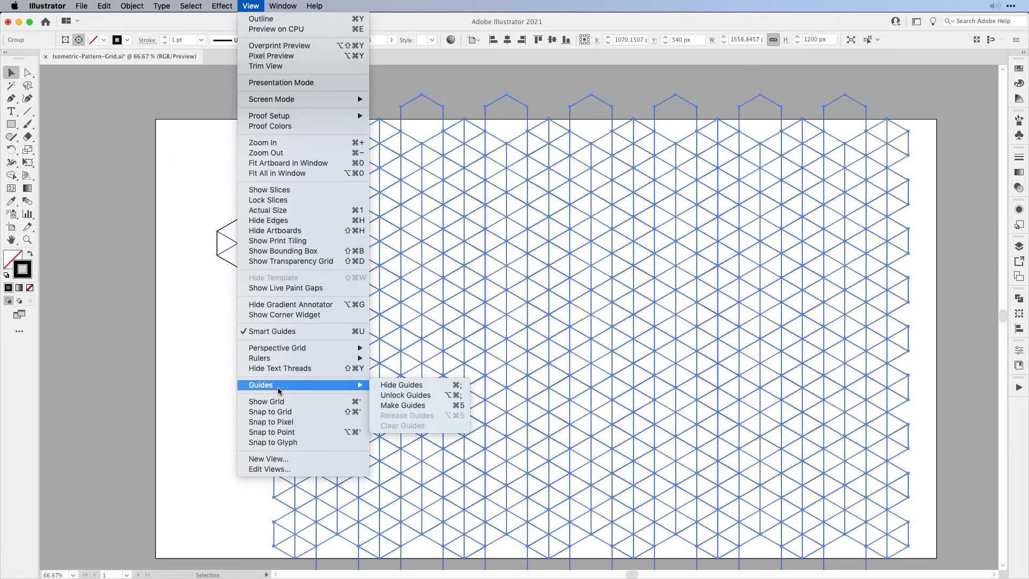
left_click(402, 405)
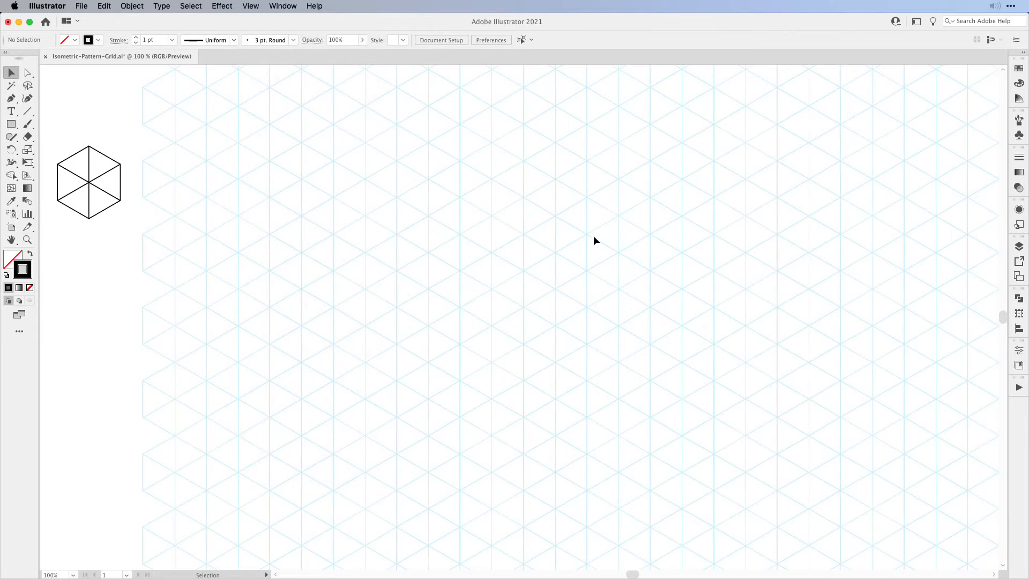
Place the left, top and right corners of an isometric outline snapping to the guides.
left_click(11, 99)
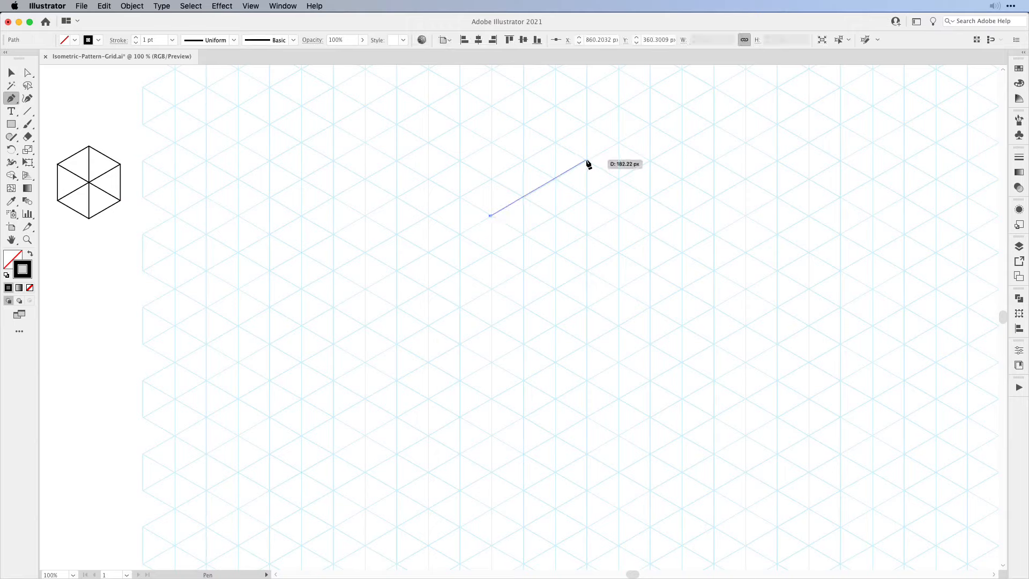
left_click(682, 218)
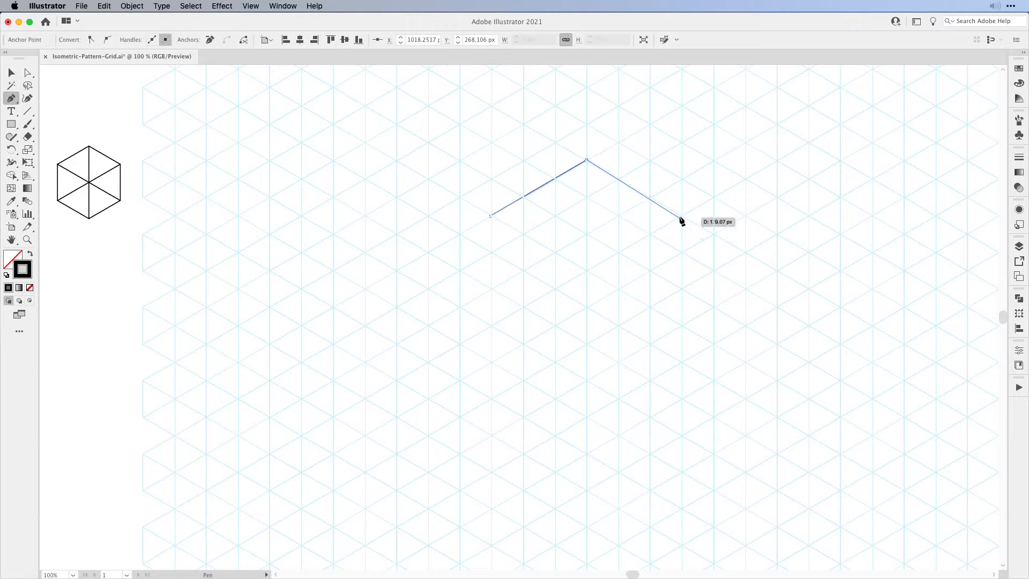
left_click(681, 219)
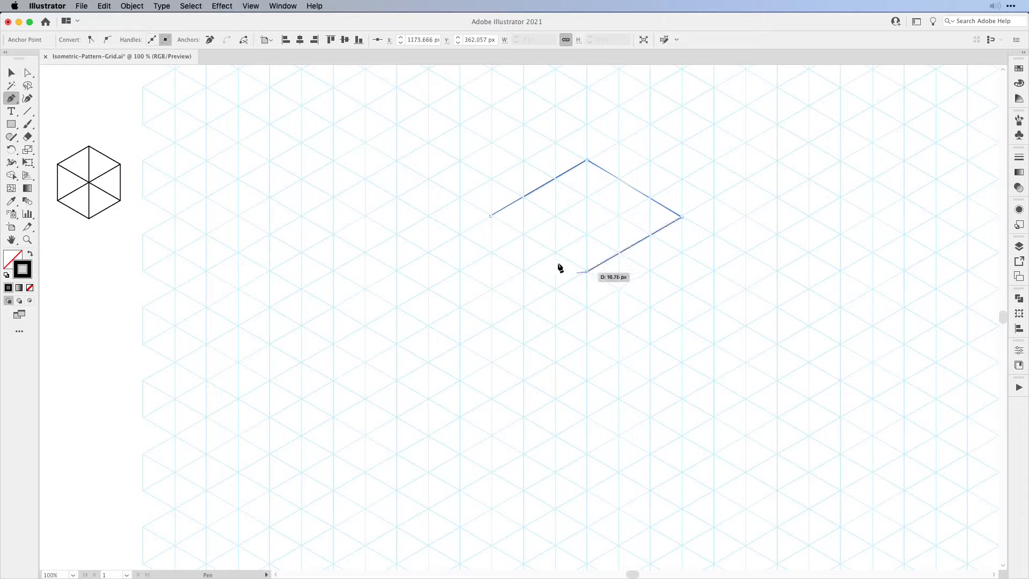